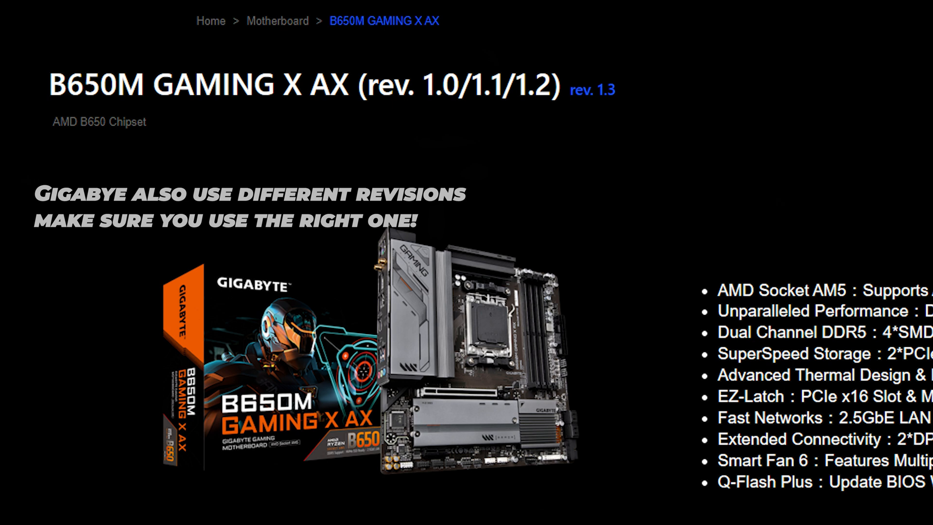
pyautogui.scroll(-3)
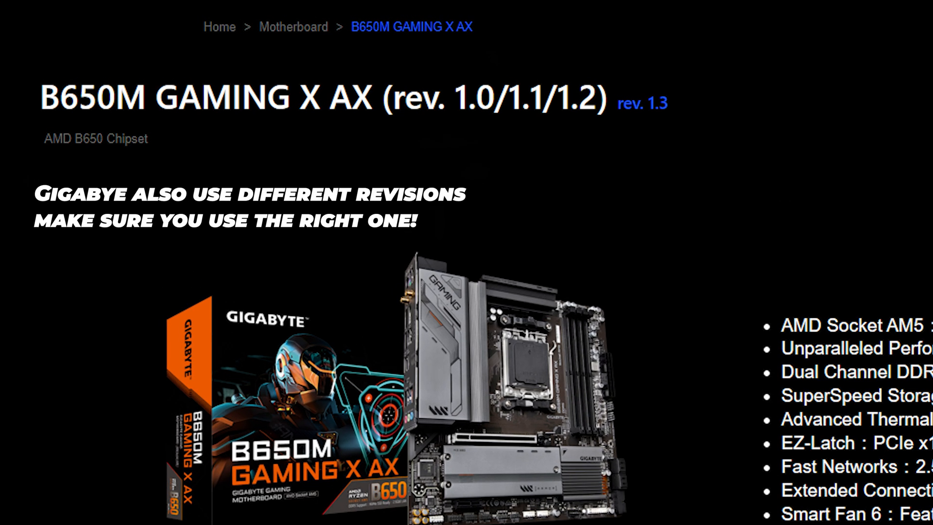